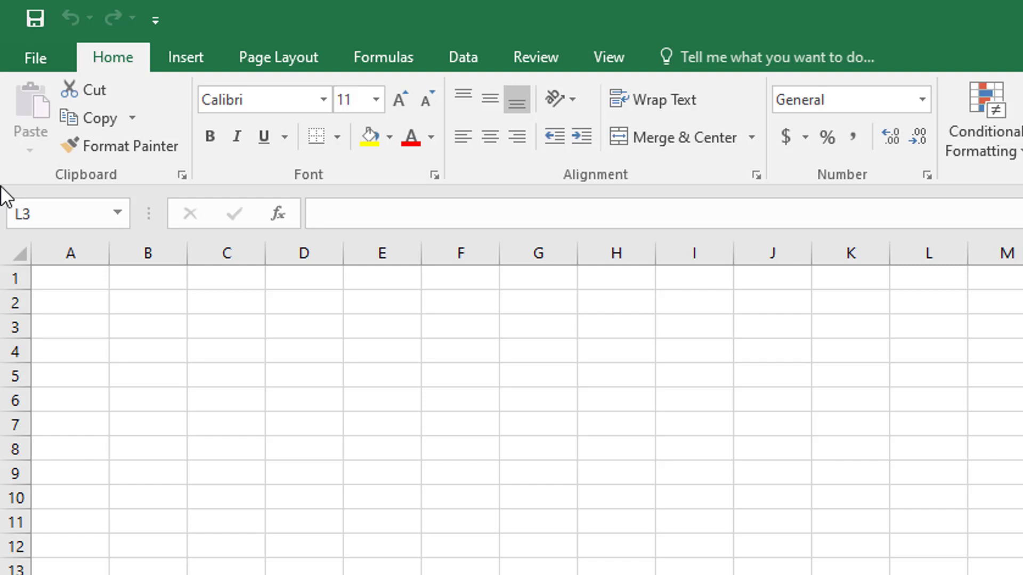
{"action": "mouse_move", "coordinate": [16, 275]}
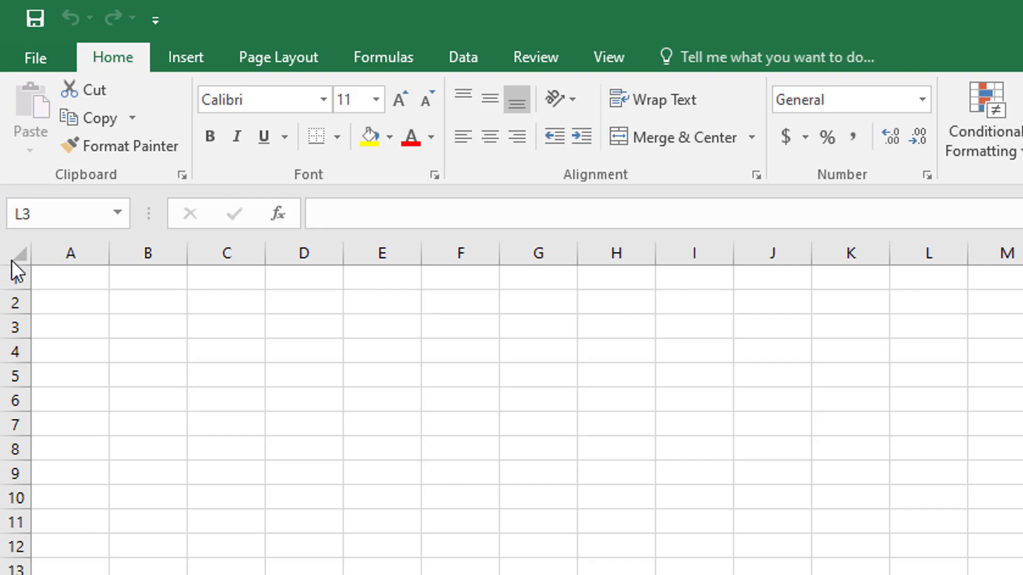
{"action": "mouse_move", "coordinate": [87, 292]}
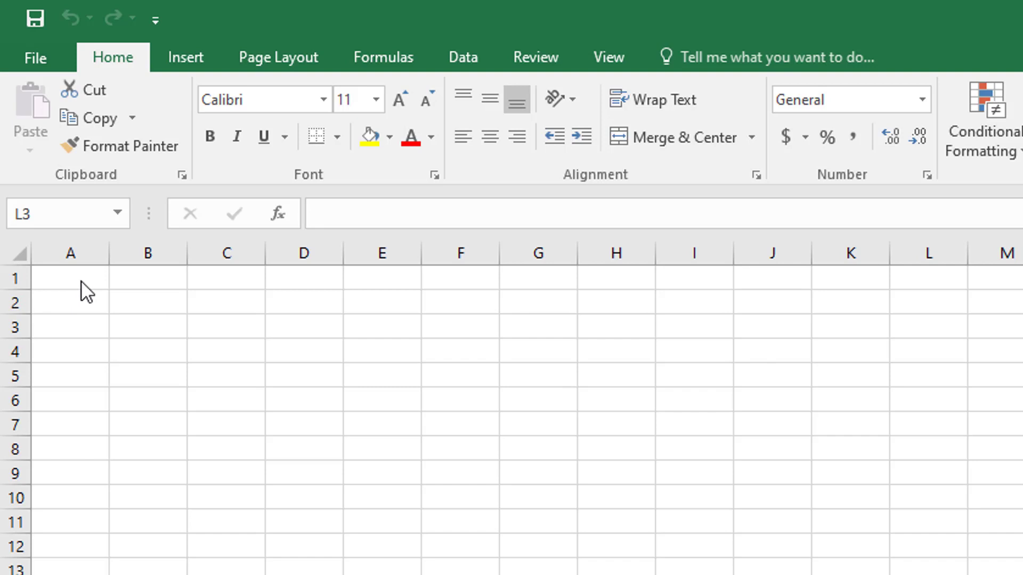
Step: Enter 1 in A1 and 2 in B1 on the blank Excel worksheet
{"action": "left_click", "coordinate": [71, 278]}
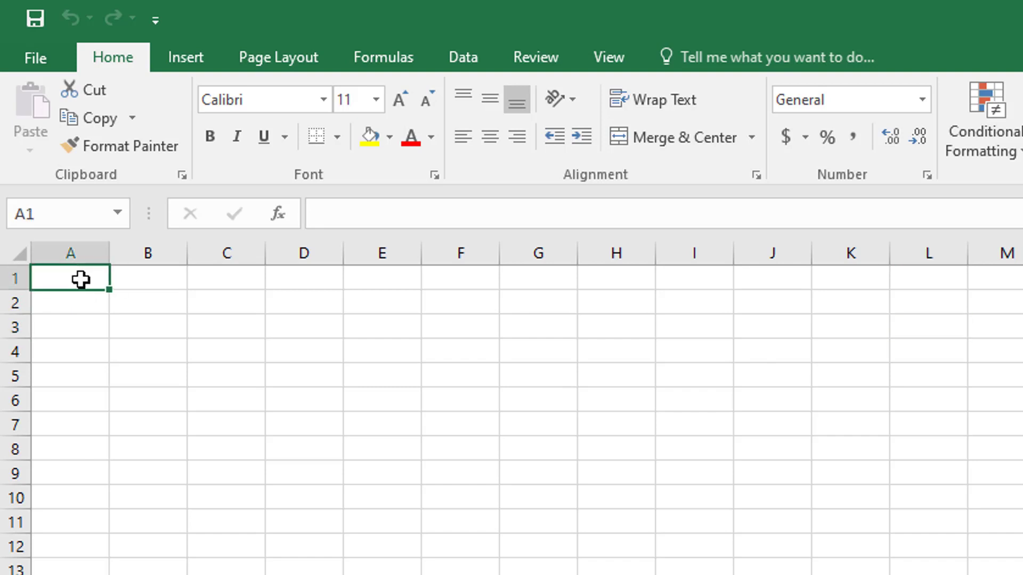
{"action": "type", "text": "1"}
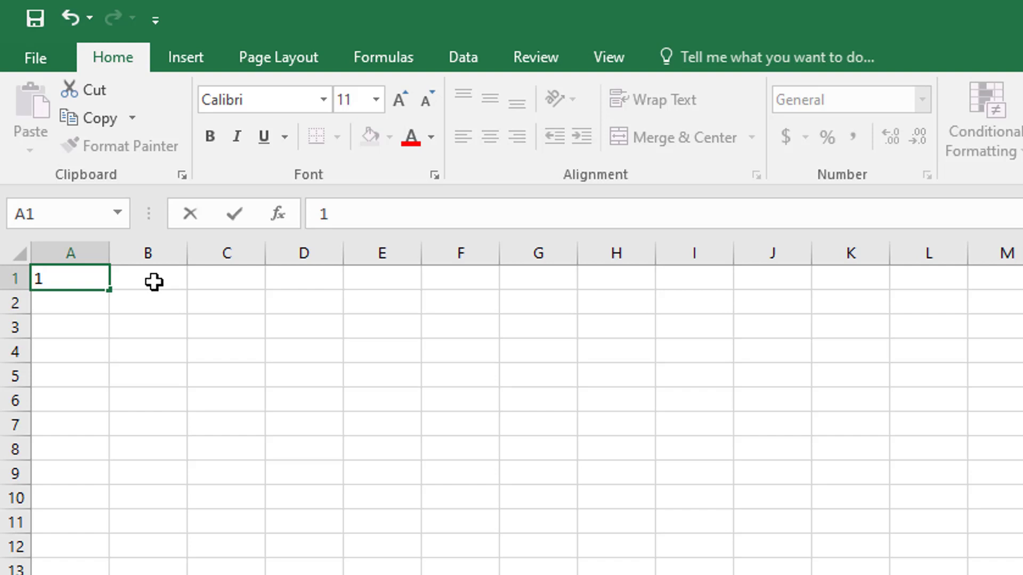
{"action": "left_click", "coordinate": [147, 279]}
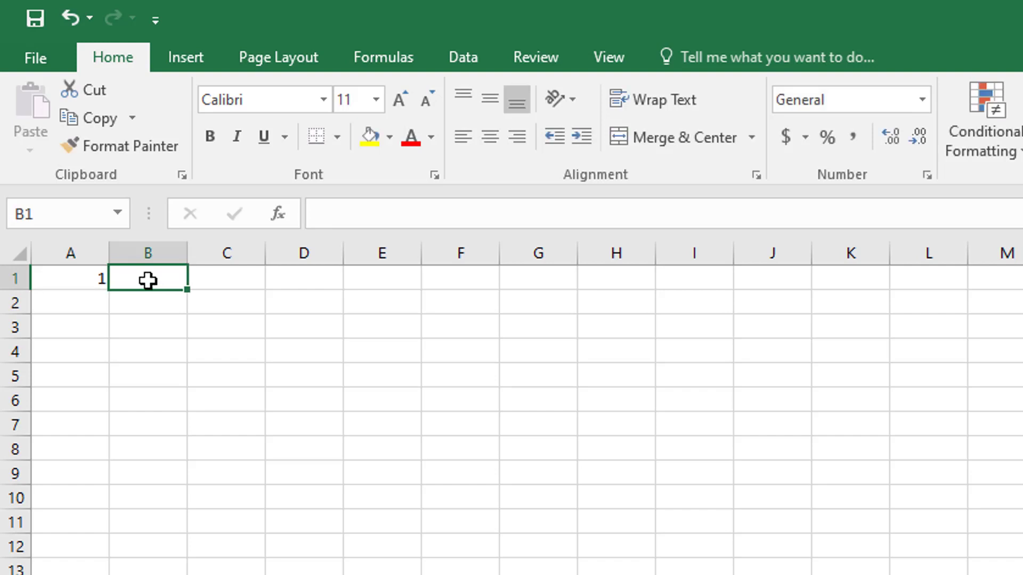
{"action": "type", "text": "2"}
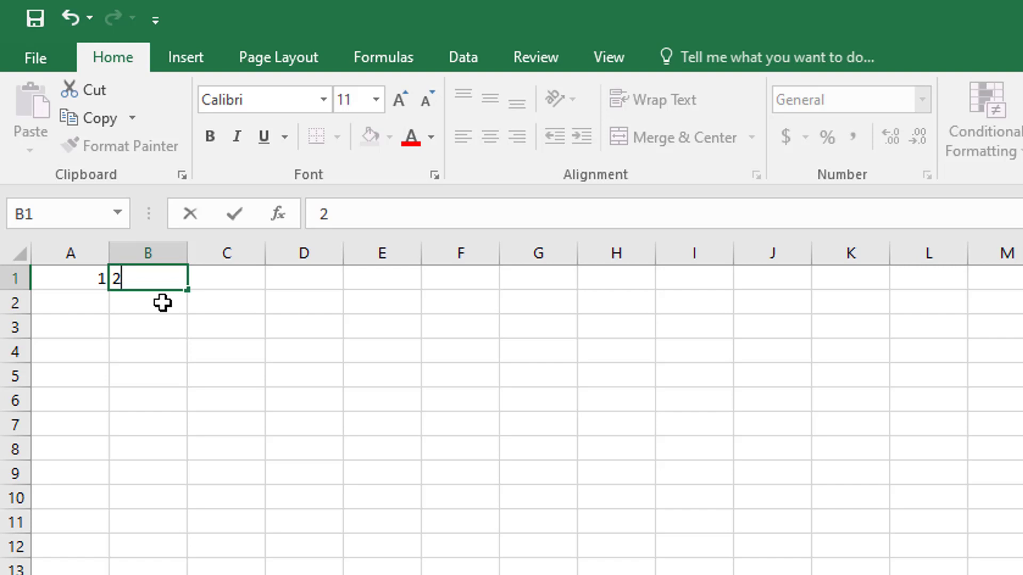
{"action": "key", "text": "Enter"}
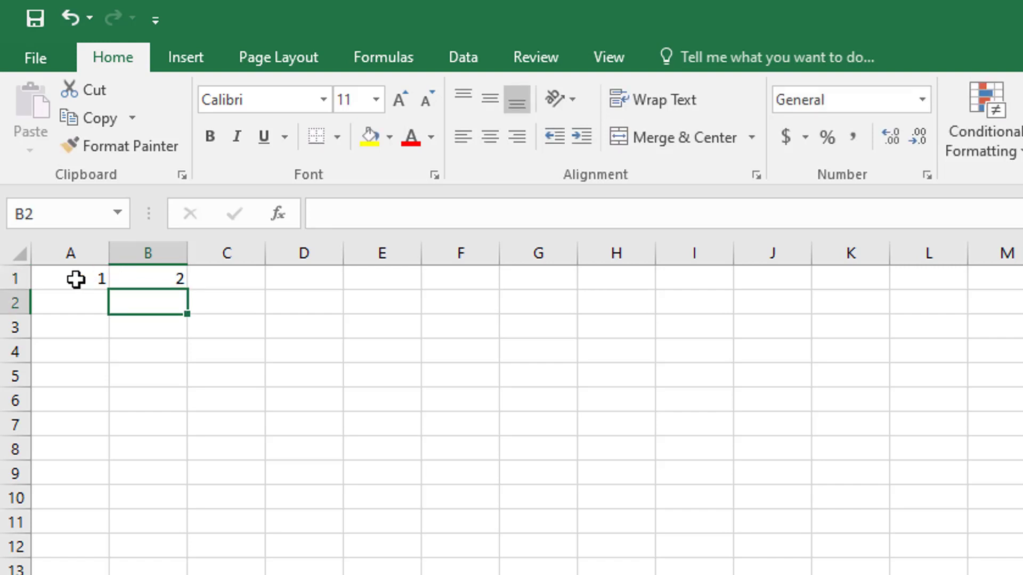
Step: Select A1:B1 and apply All Borders to the centered 1 and 2
{"action": "left_click_drag", "start_coordinate": [72, 278], "coordinate": [147, 278]}
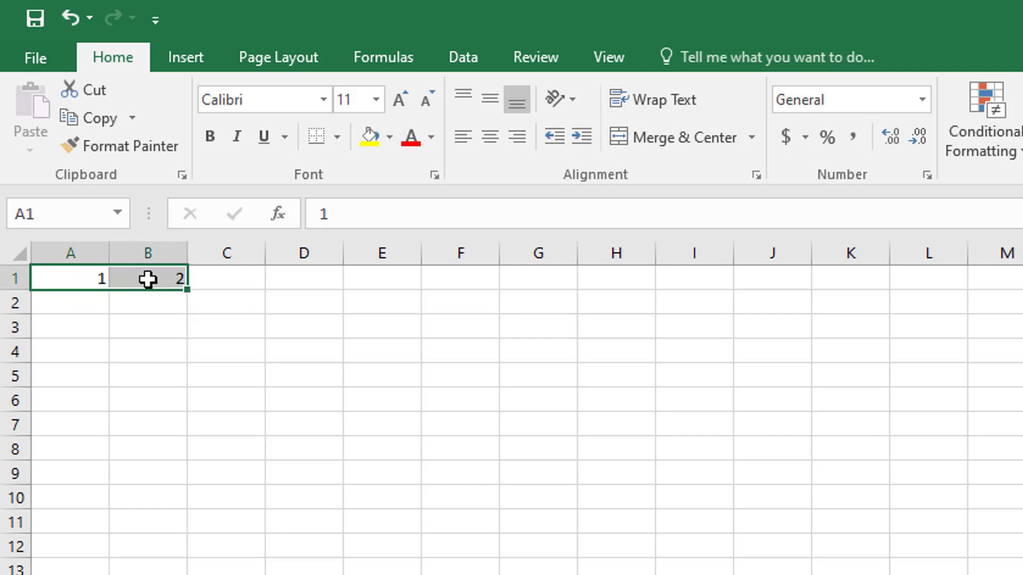
{"action": "mouse_move", "coordinate": [488, 137]}
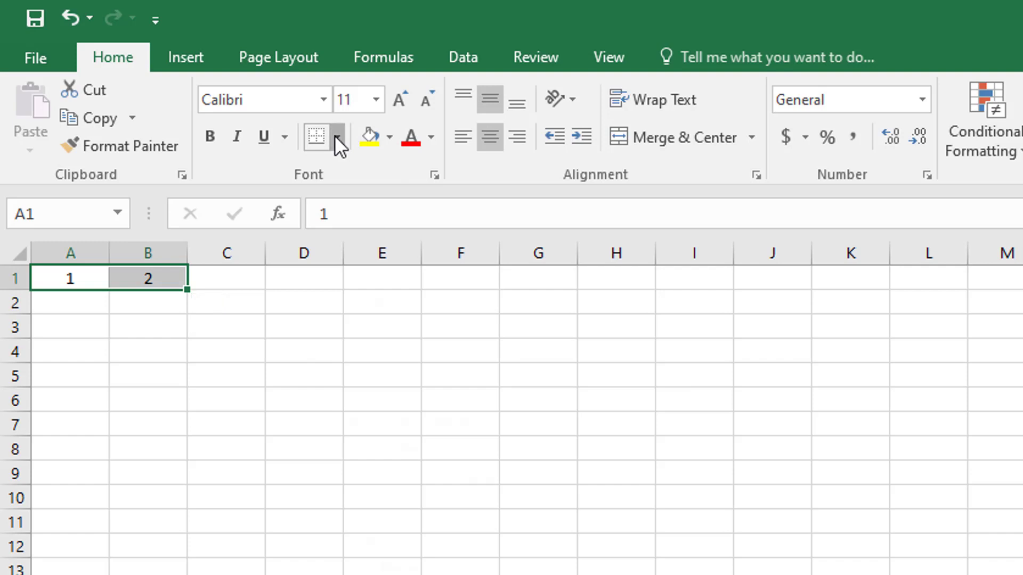
{"action": "left_click", "coordinate": [339, 138]}
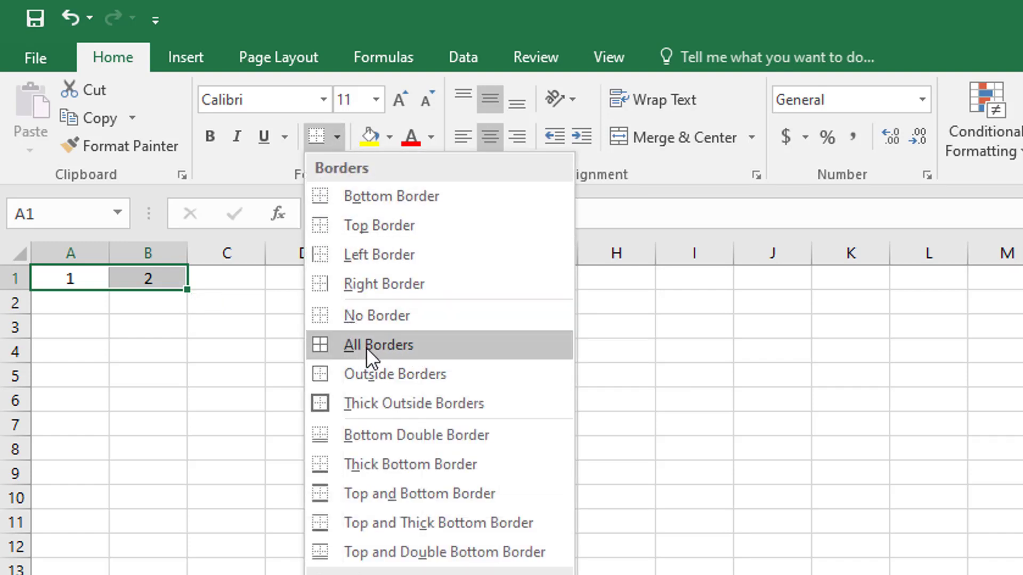
{"action": "left_click", "coordinate": [377, 345]}
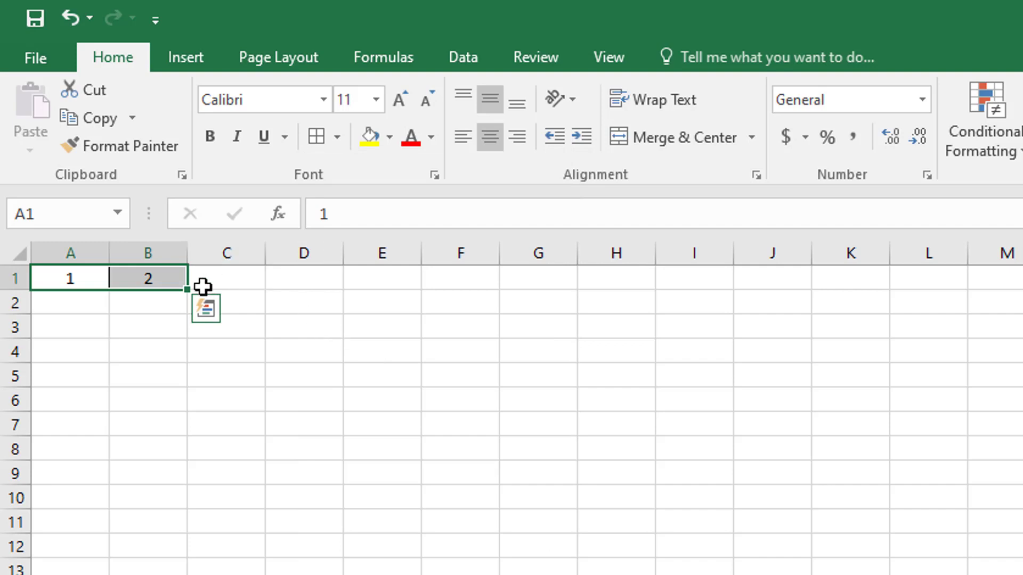
{"action": "mouse_move", "coordinate": [187, 290]}
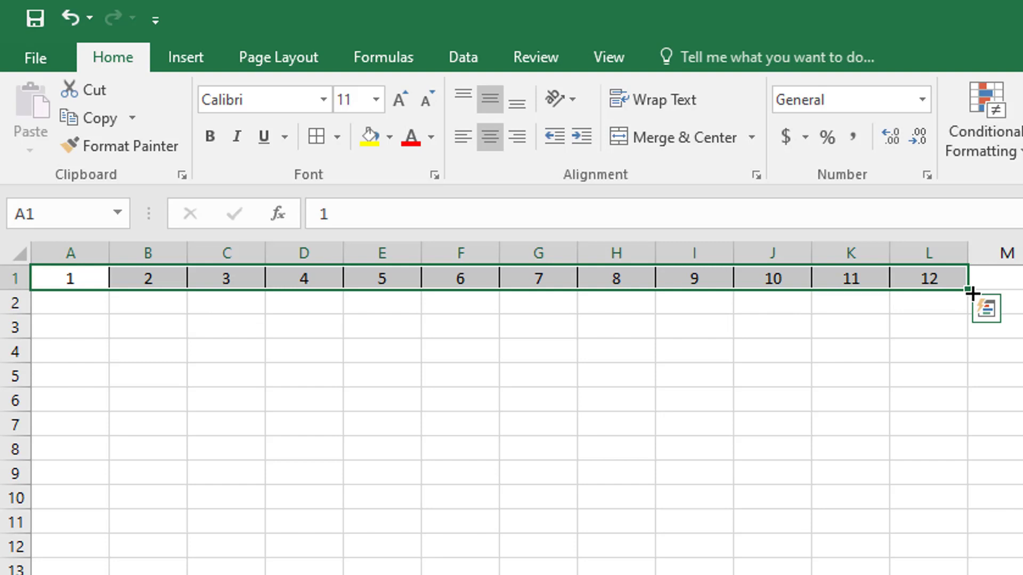
{"action": "mouse_move", "coordinate": [850, 279]}
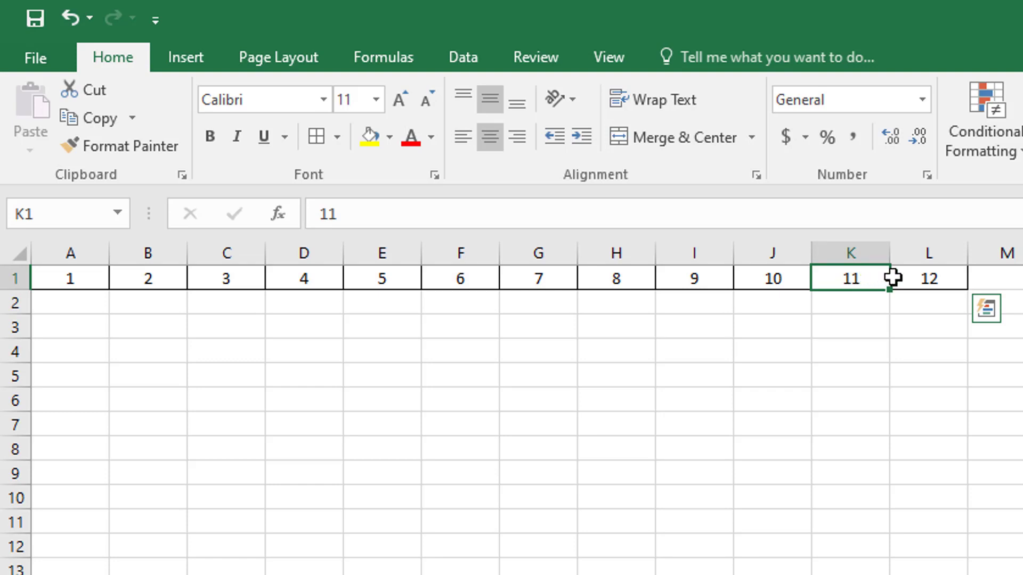
Step: Move the 11 and 12 from K1:L1 to the start of row 2
{"action": "left_click_drag", "start_coordinate": [850, 278], "coordinate": [929, 278]}
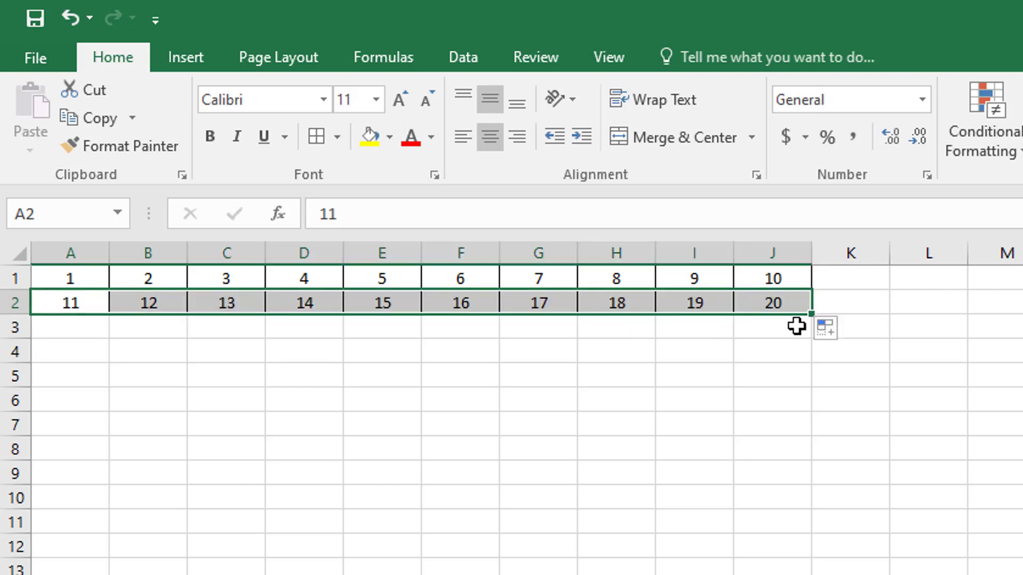
{"action": "mouse_move", "coordinate": [663, 299]}
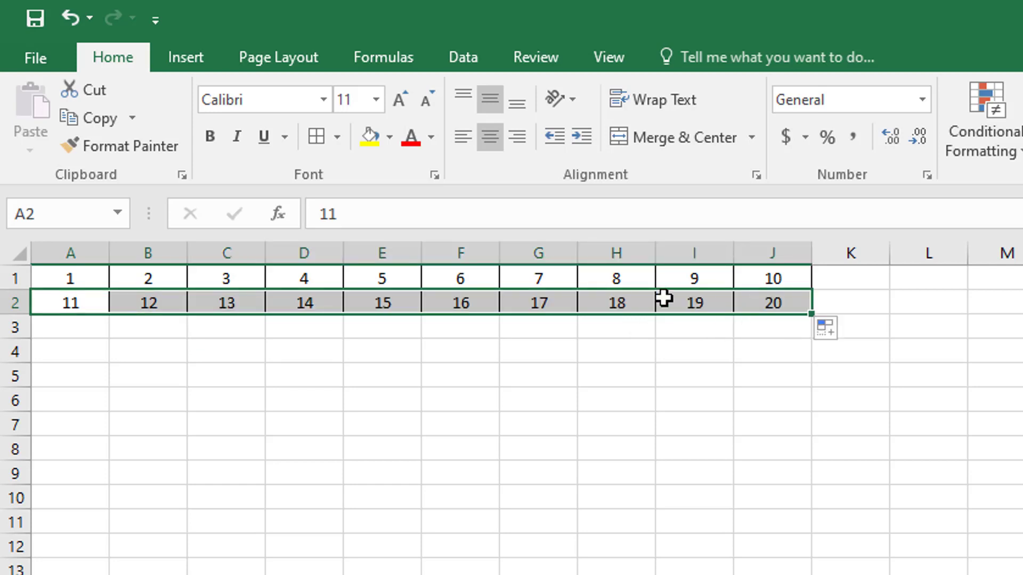
Step: Fill A1:J2 down to row 10 for 1–100, undoing the extra rows past 100
{"action": "left_click_drag", "start_coordinate": [70, 278], "coordinate": [226, 278]}
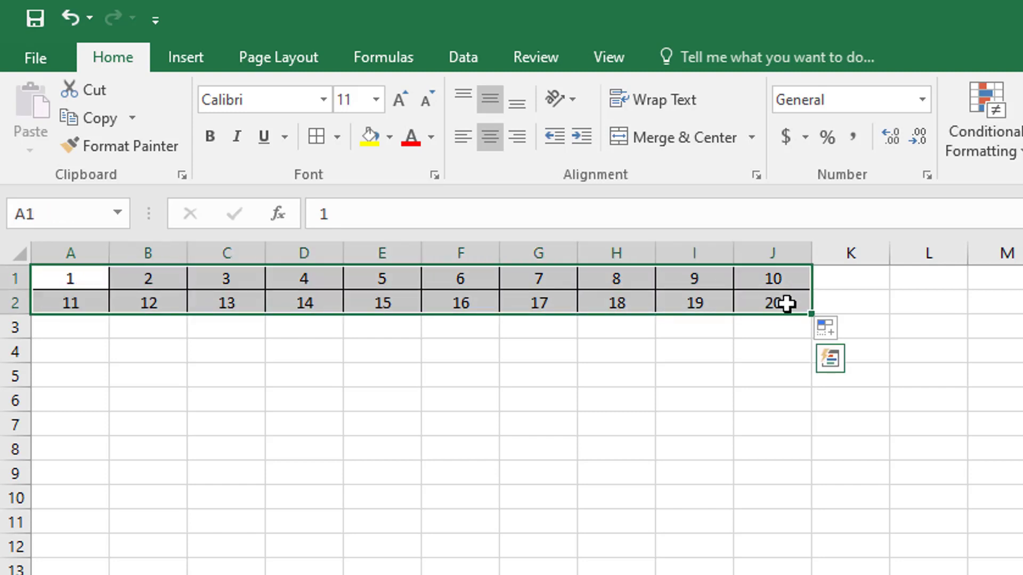
{"action": "mouse_move", "coordinate": [803, 318]}
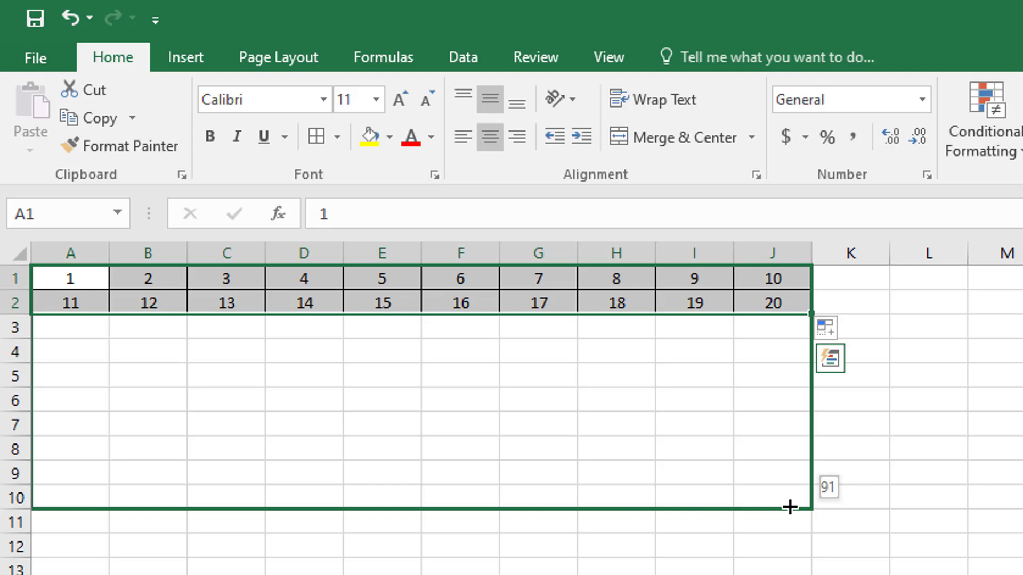
{"action": "left_click_drag", "start_coordinate": [789, 301], "coordinate": [789, 497]}
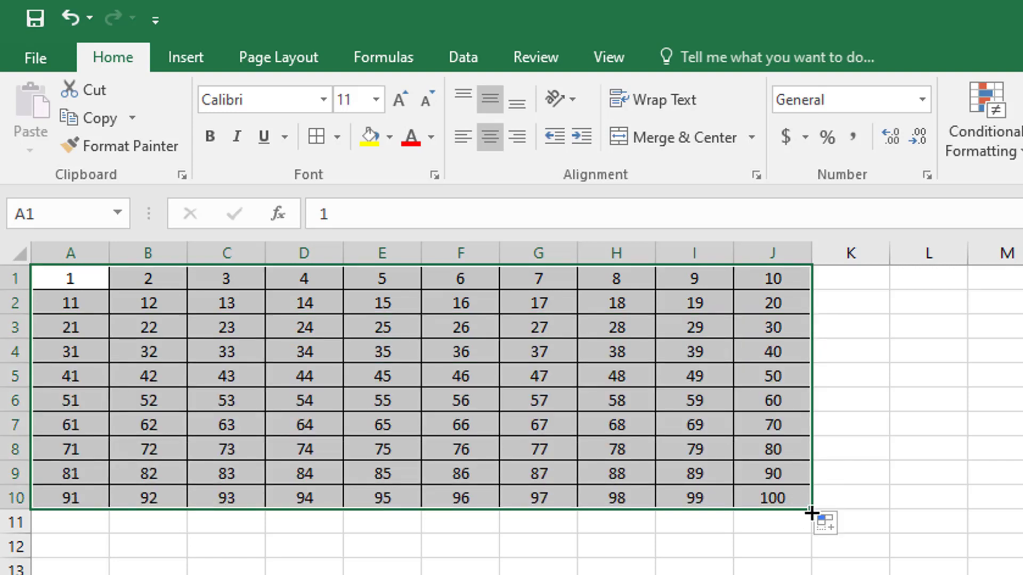
{"action": "left_click_drag", "start_coordinate": [812, 512], "coordinate": [812, 554]}
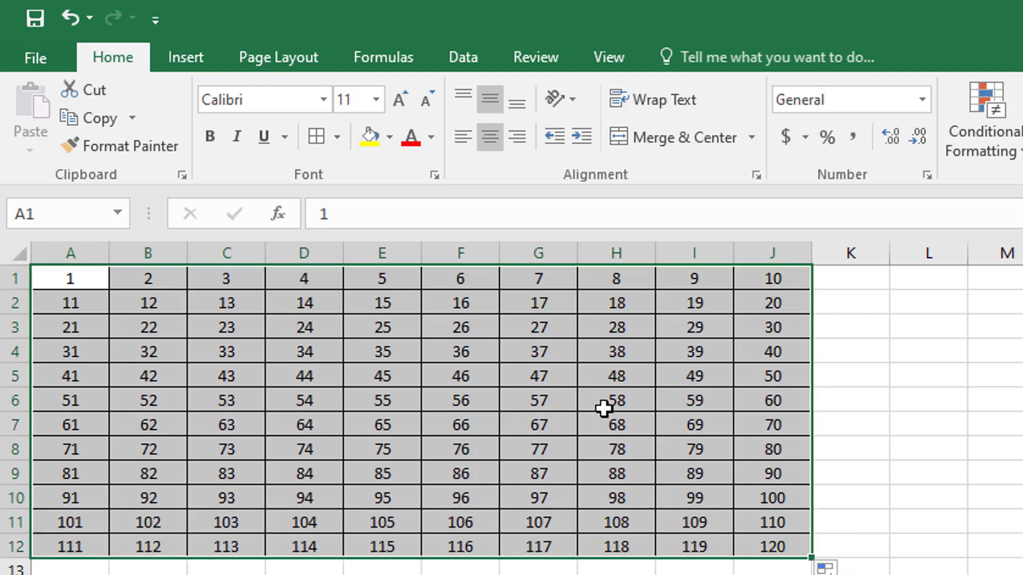
{"action": "mouse_move", "coordinate": [69, 18]}
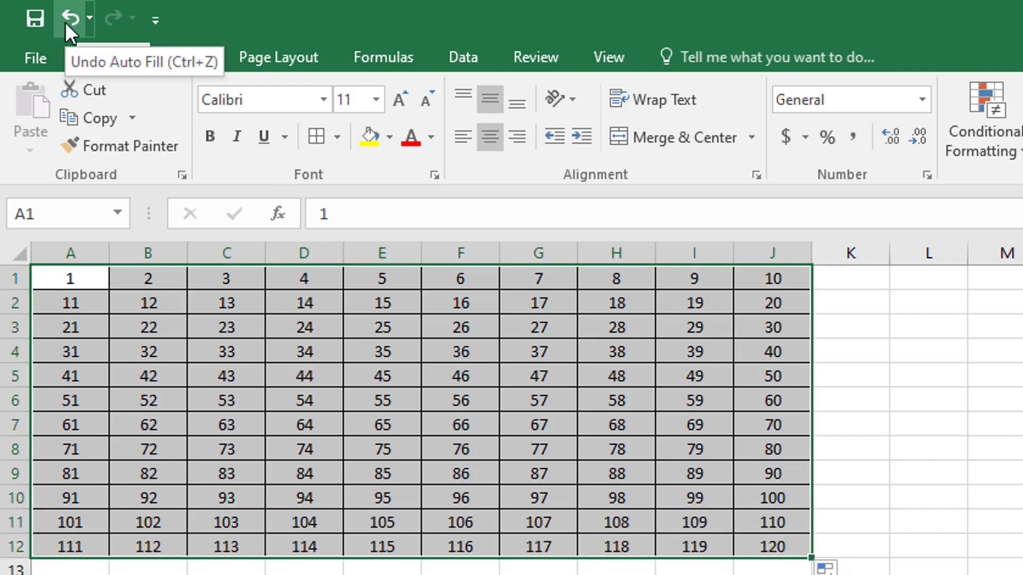
{"action": "left_click", "coordinate": [67, 16]}
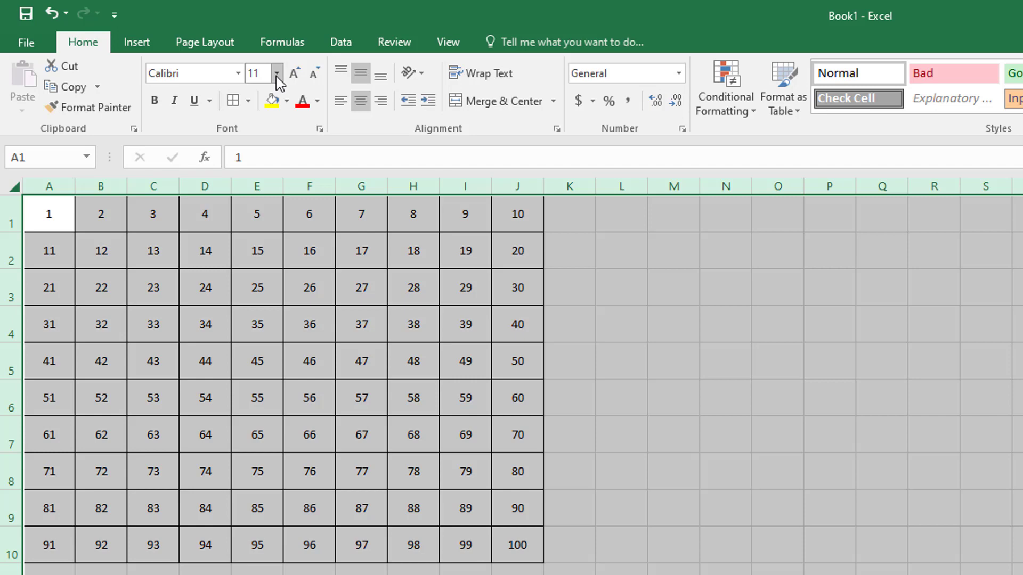
Step: Set the chart numbers to font size 18
{"action": "left_click", "coordinate": [277, 73]}
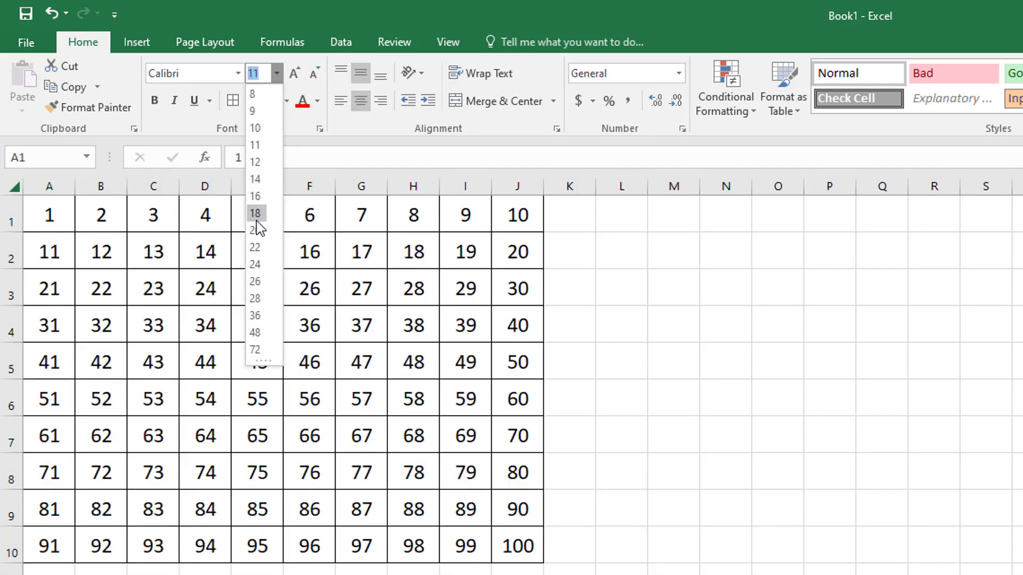
{"action": "left_click", "coordinate": [256, 213]}
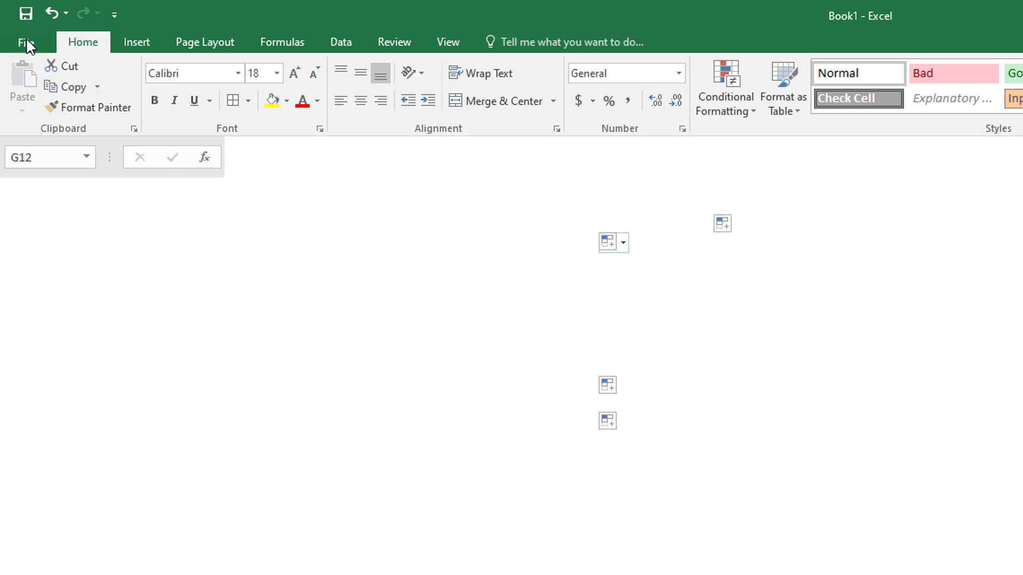
Step: Go to the File menu to export the Excel chart as a PDF
{"action": "left_click", "coordinate": [26, 41]}
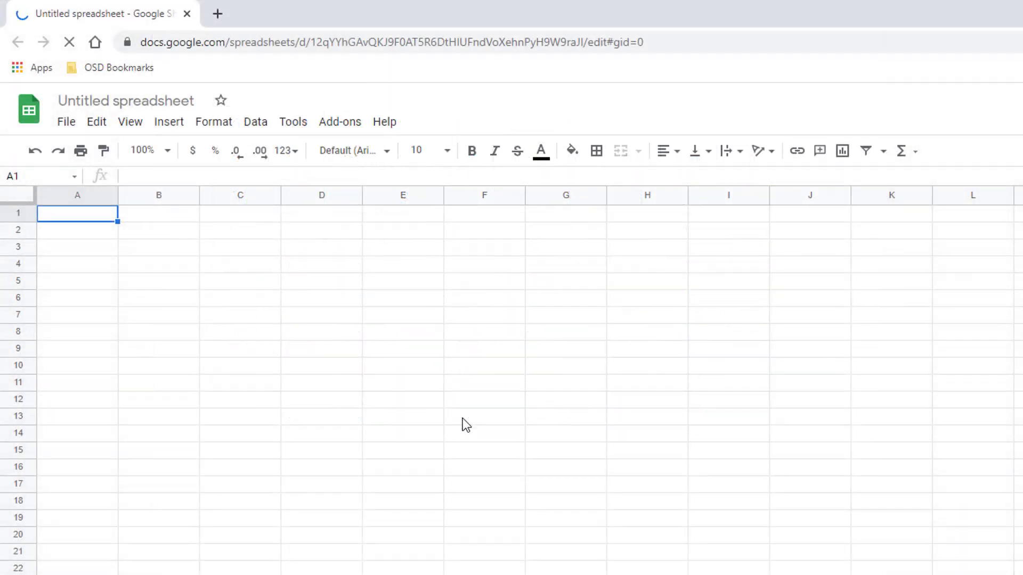
{"action": "mouse_move", "coordinate": [85, 222]}
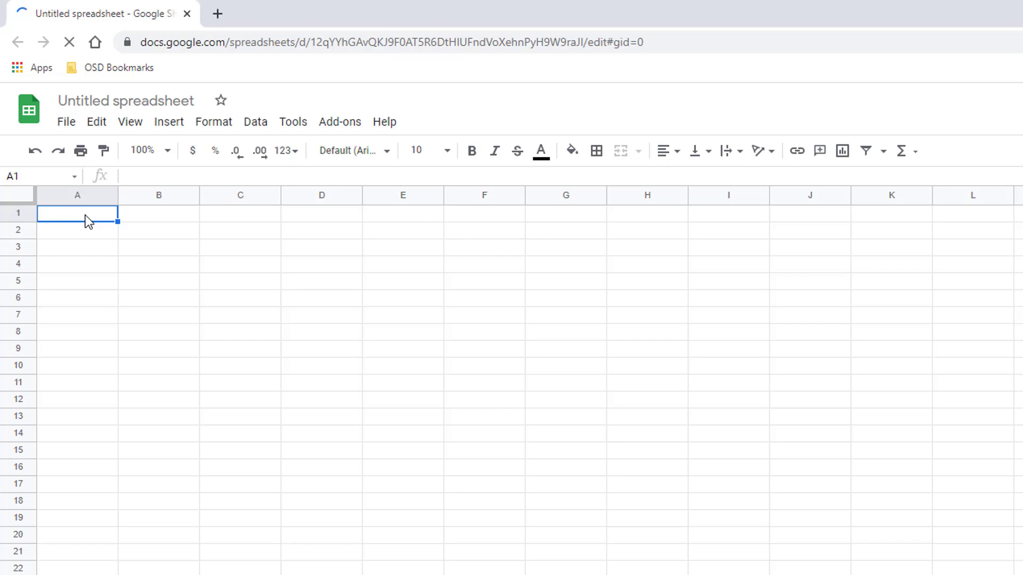
Step: Enter 1 and 2 in A1:B1 and align them Center horizontally and Middle vertically
{"action": "type", "text": "1"}
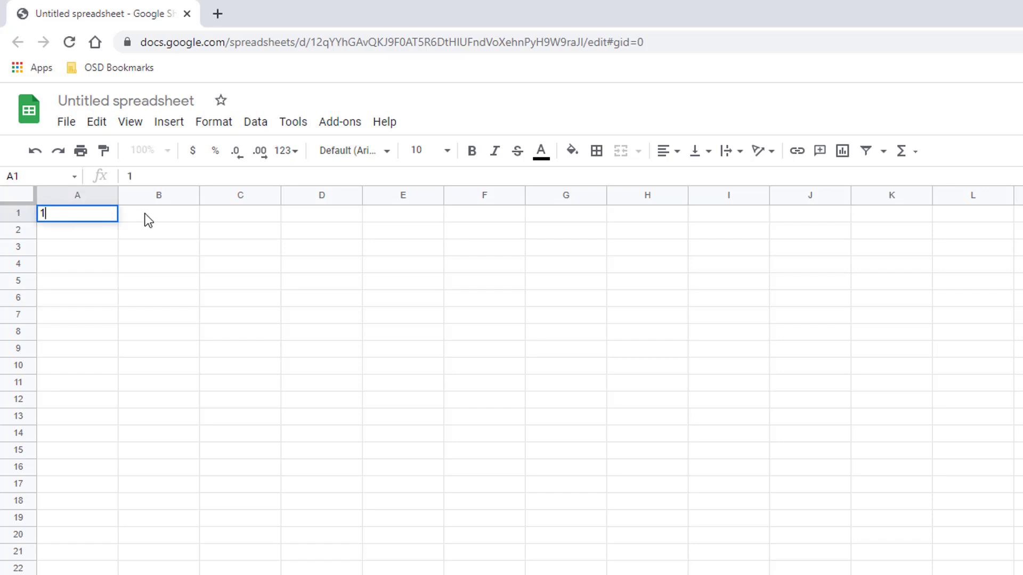
{"action": "type", "text": "2"}
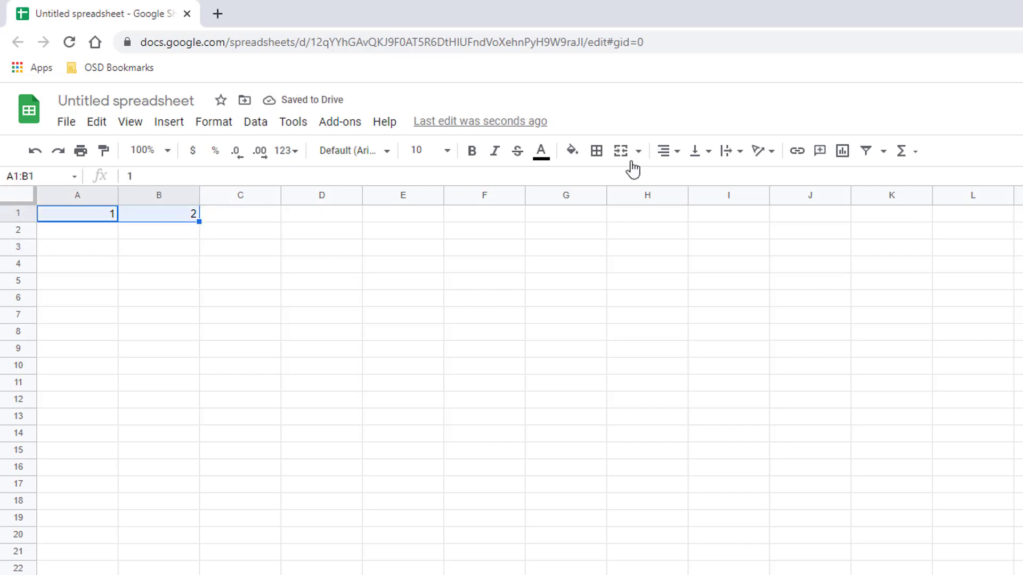
{"action": "left_click", "coordinate": [665, 151]}
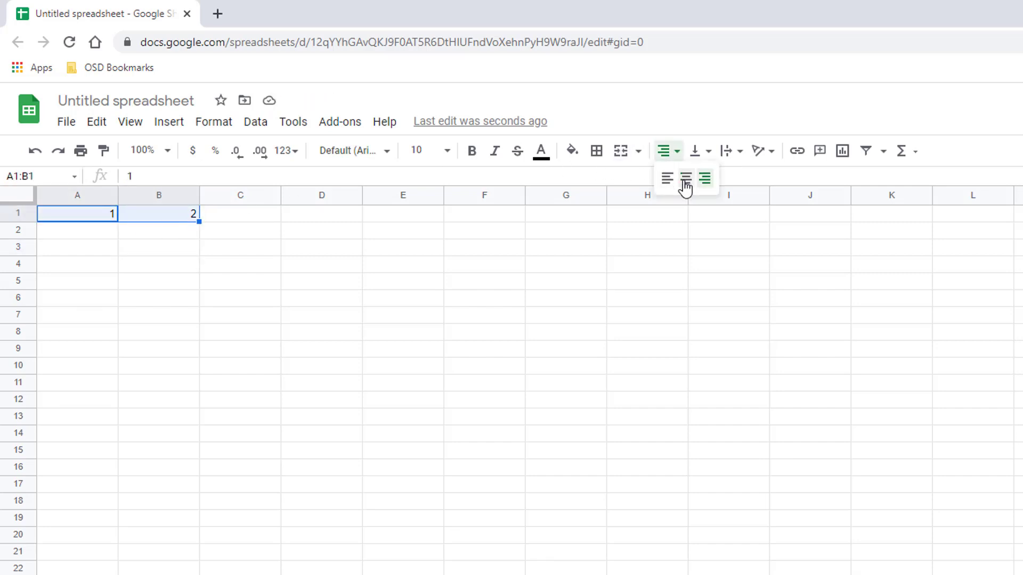
{"action": "left_click", "coordinate": [684, 179]}
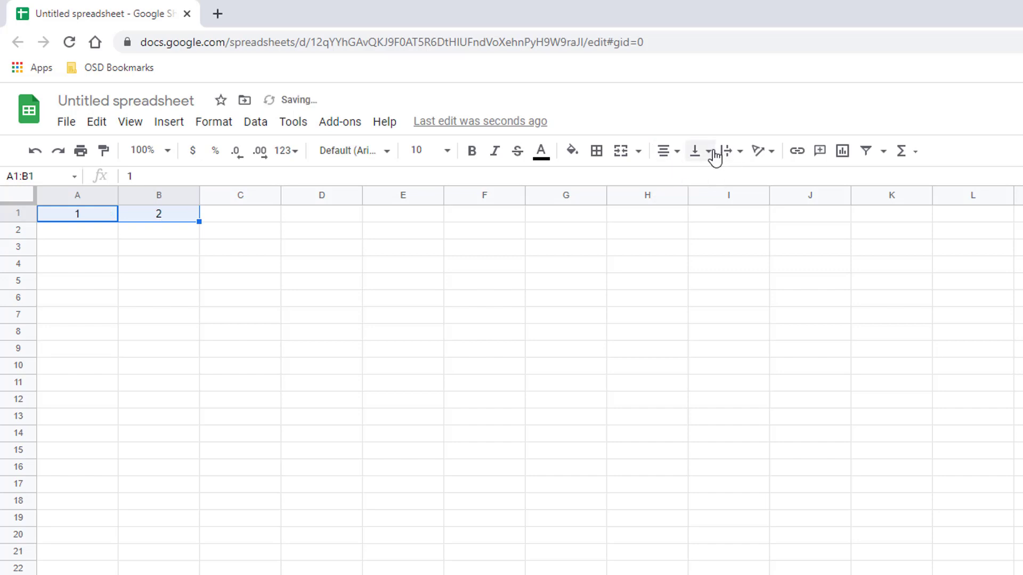
{"action": "left_click", "coordinate": [707, 151]}
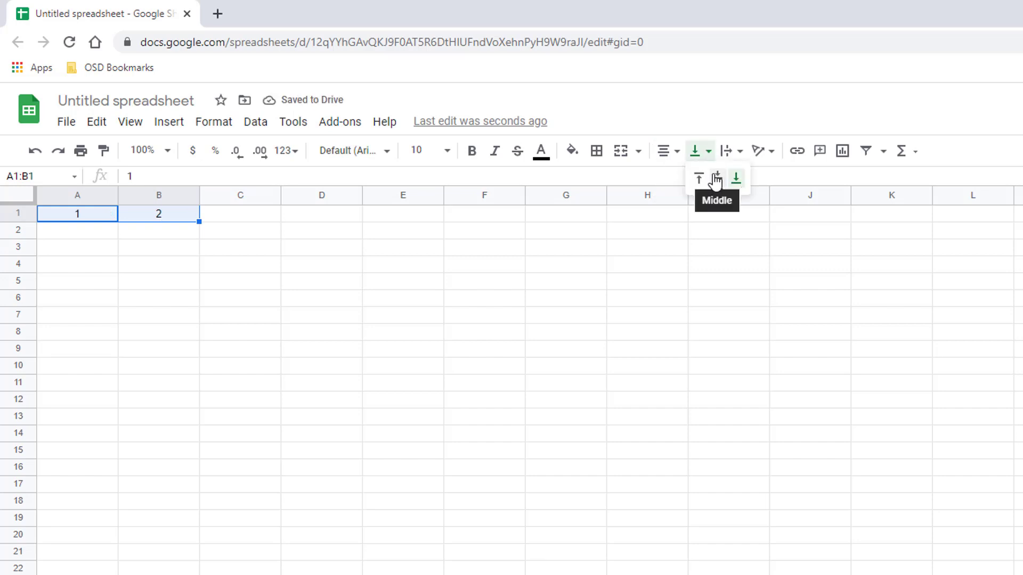
{"action": "left_click", "coordinate": [715, 177]}
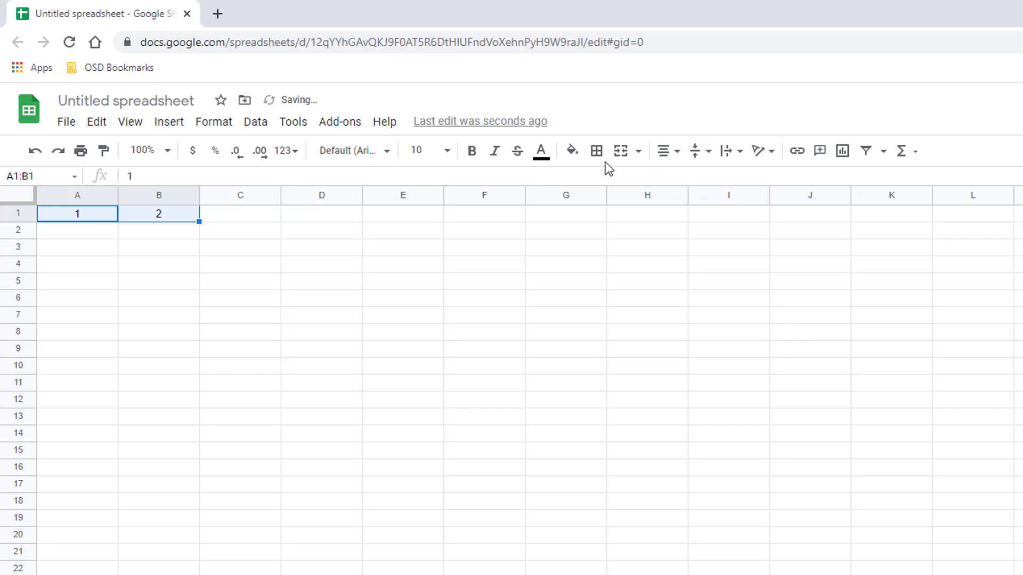
Step: Apply All borders, then fill the number pattern down to row 10 ending at 100
{"action": "left_click", "coordinate": [597, 152]}
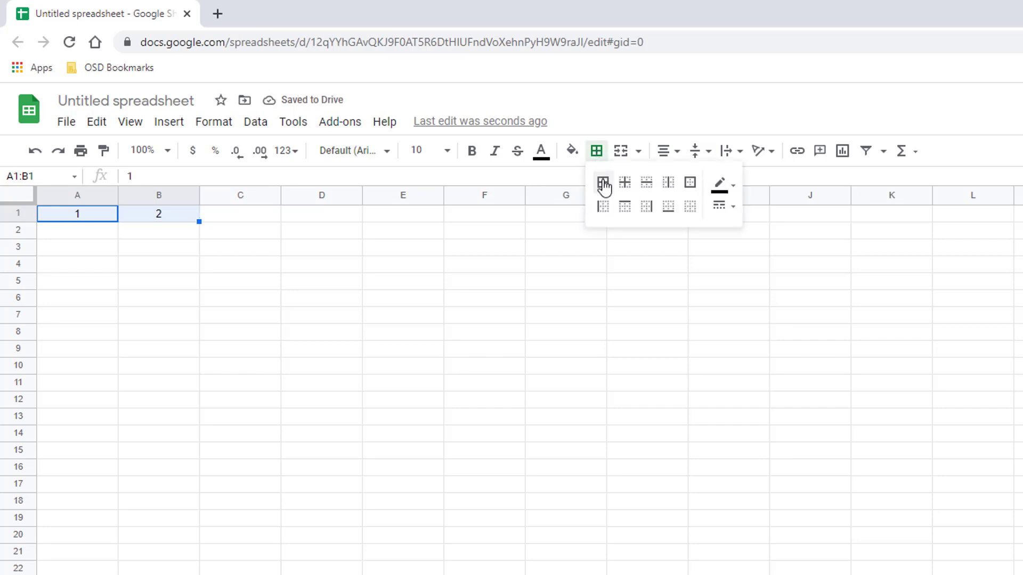
{"action": "left_click", "coordinate": [602, 183]}
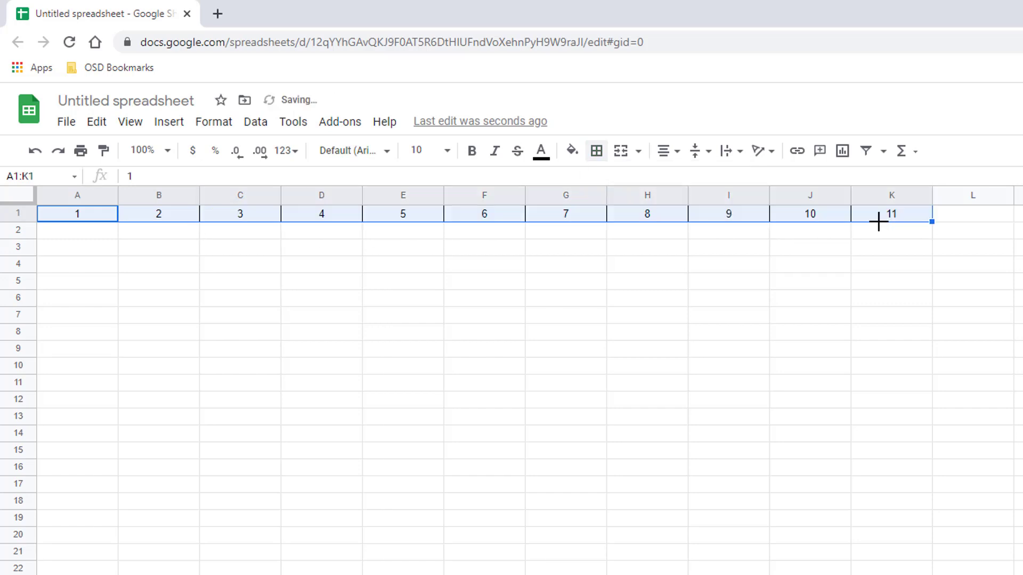
{"action": "mouse_move", "coordinate": [973, 227]}
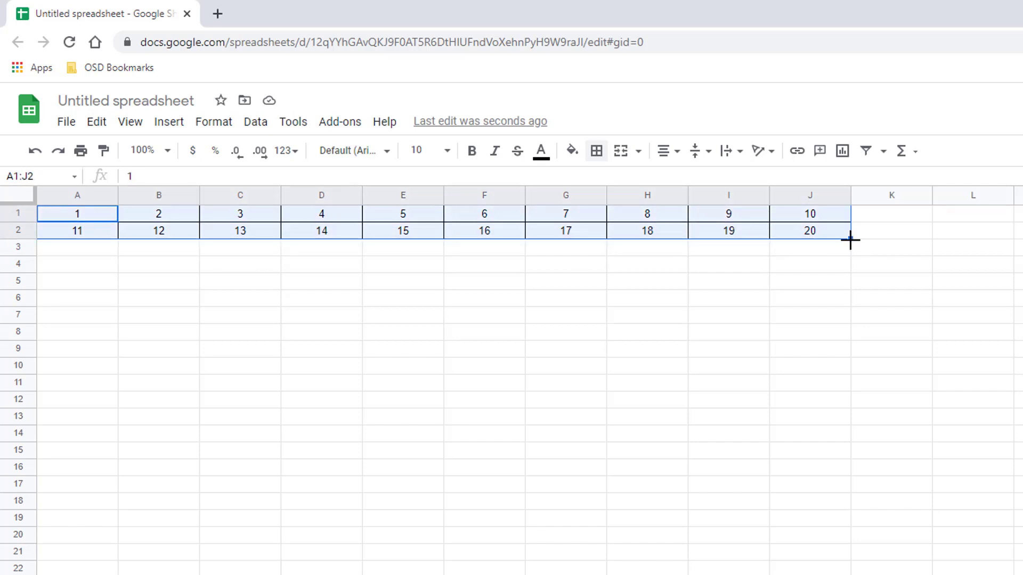
{"action": "left_click_drag", "start_coordinate": [850, 240], "coordinate": [846, 345]}
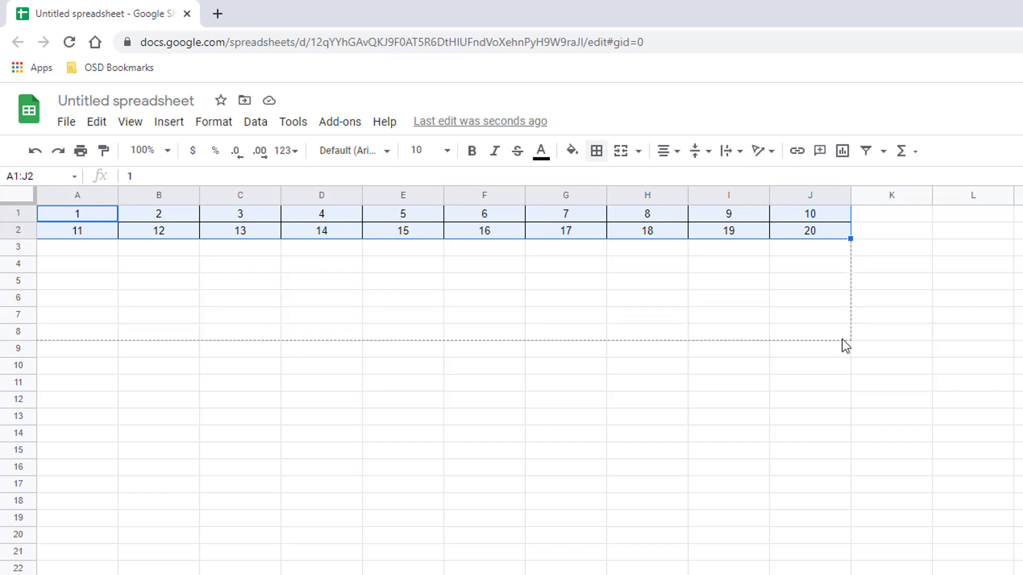
{"action": "mouse_move", "coordinate": [839, 356]}
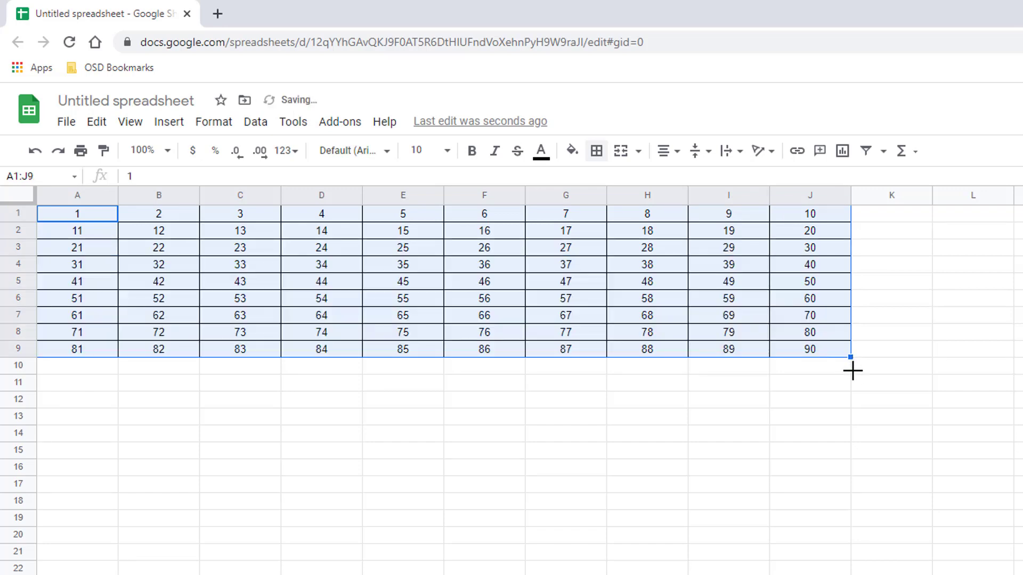
{"action": "left_click_drag", "start_coordinate": [851, 354], "coordinate": [851, 373]}
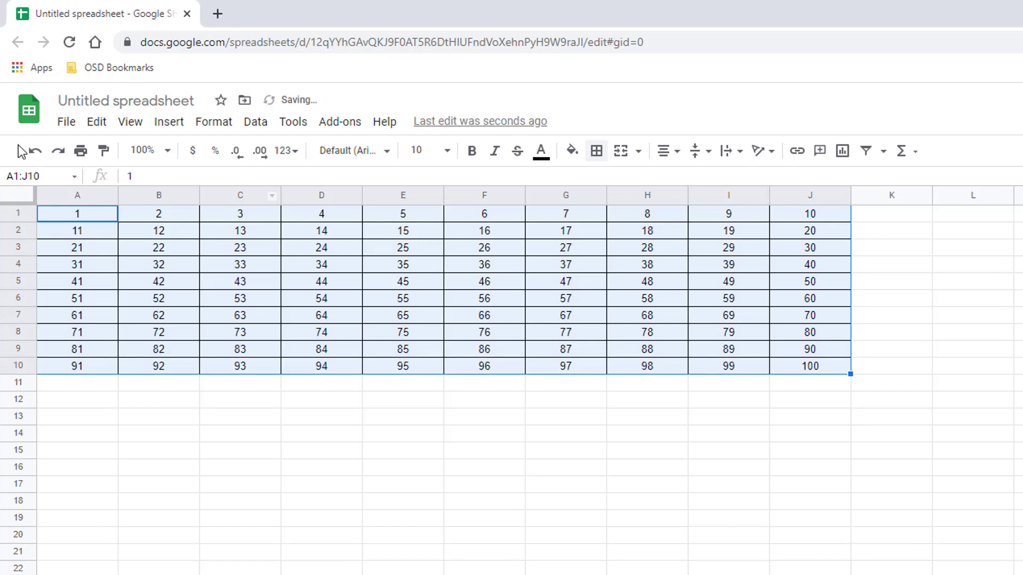
Step: Set the whole sheet to font size 18 and narrow every column
{"action": "left_click", "coordinate": [17, 196]}
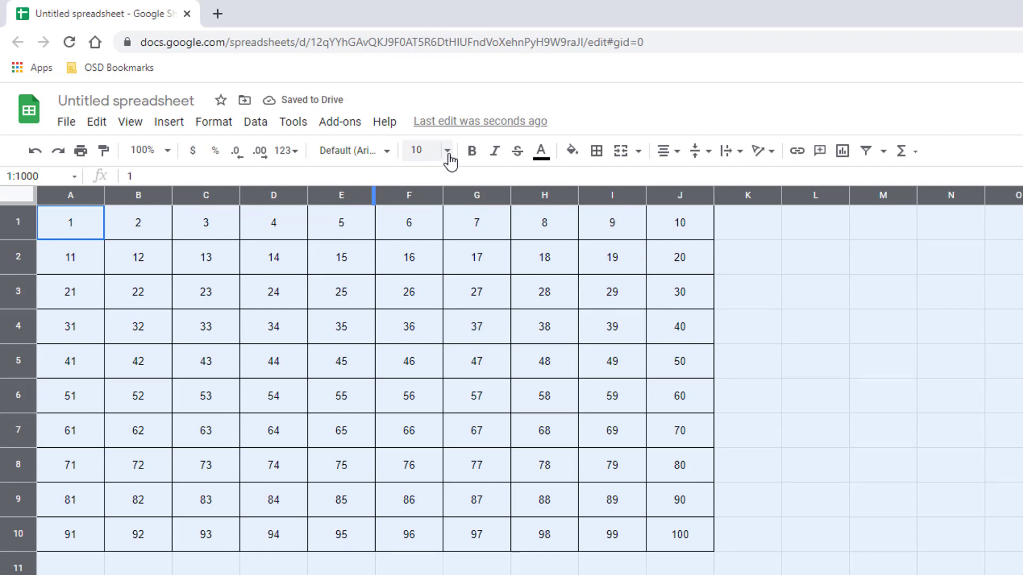
{"action": "left_click", "coordinate": [448, 151]}
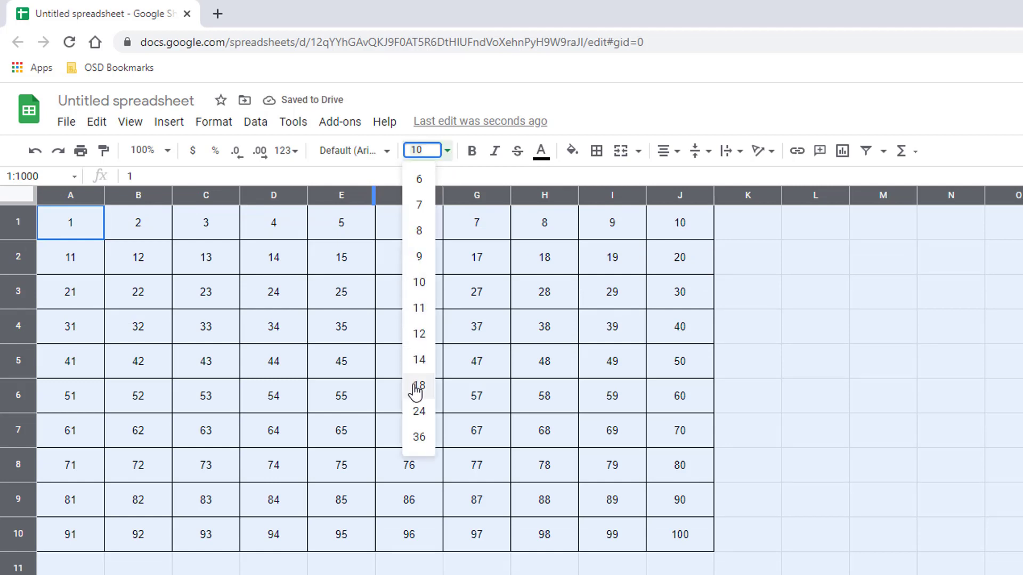
{"action": "left_click", "coordinate": [418, 384]}
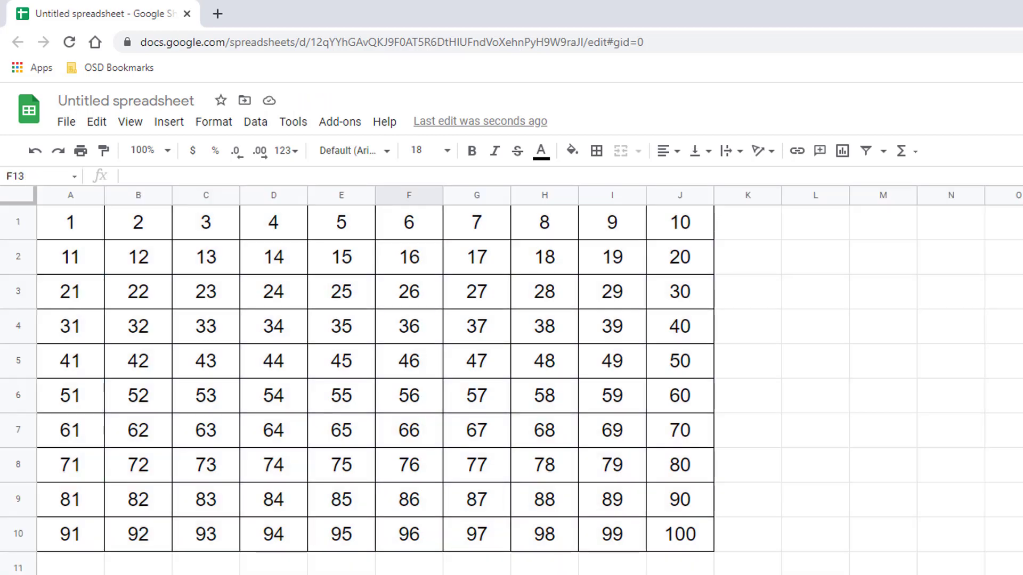
{"action": "mouse_move", "coordinate": [18, 196]}
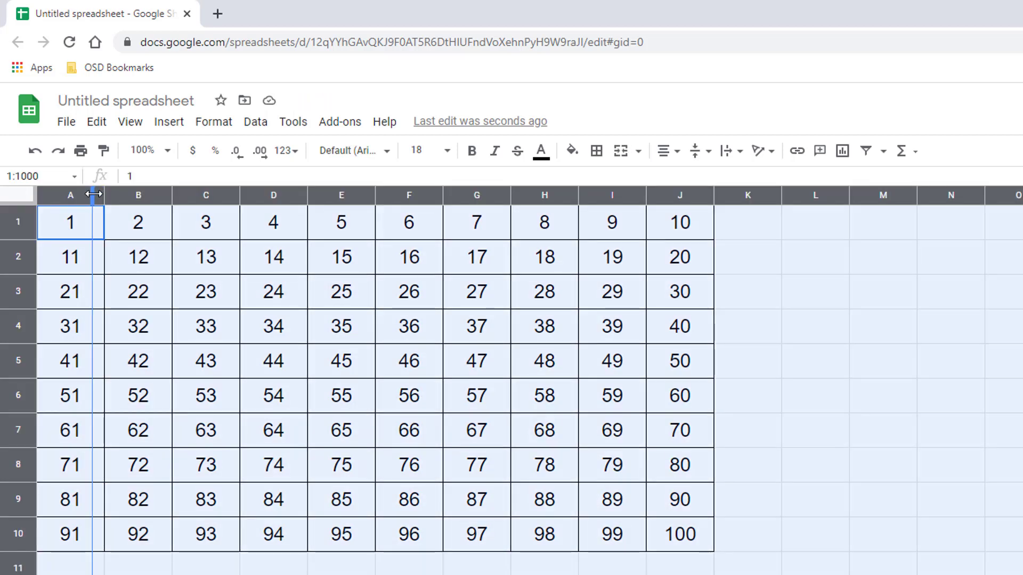
{"action": "left_click_drag", "start_coordinate": [93, 194], "coordinate": [83, 194]}
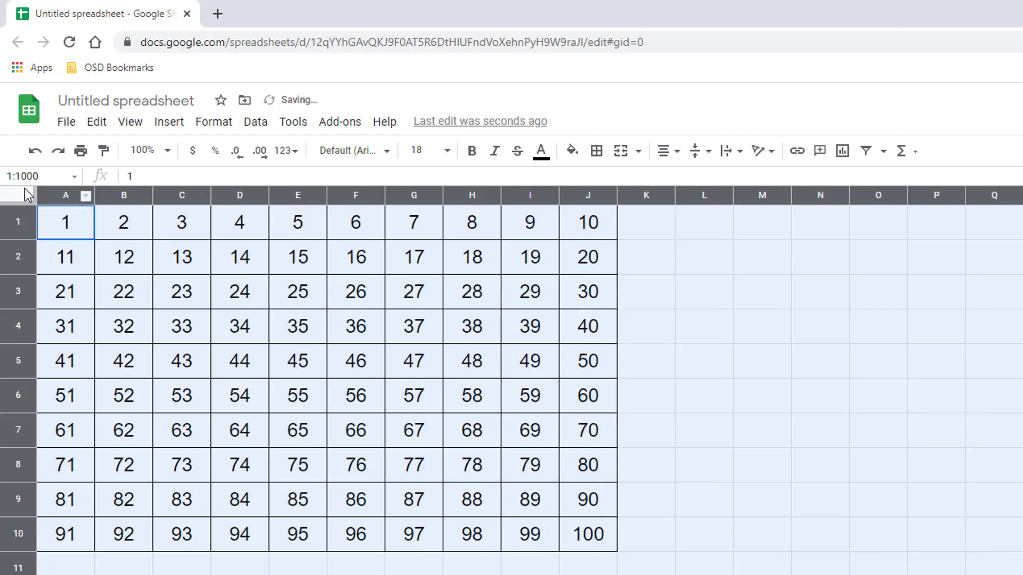
{"action": "left_click", "coordinate": [124, 291]}
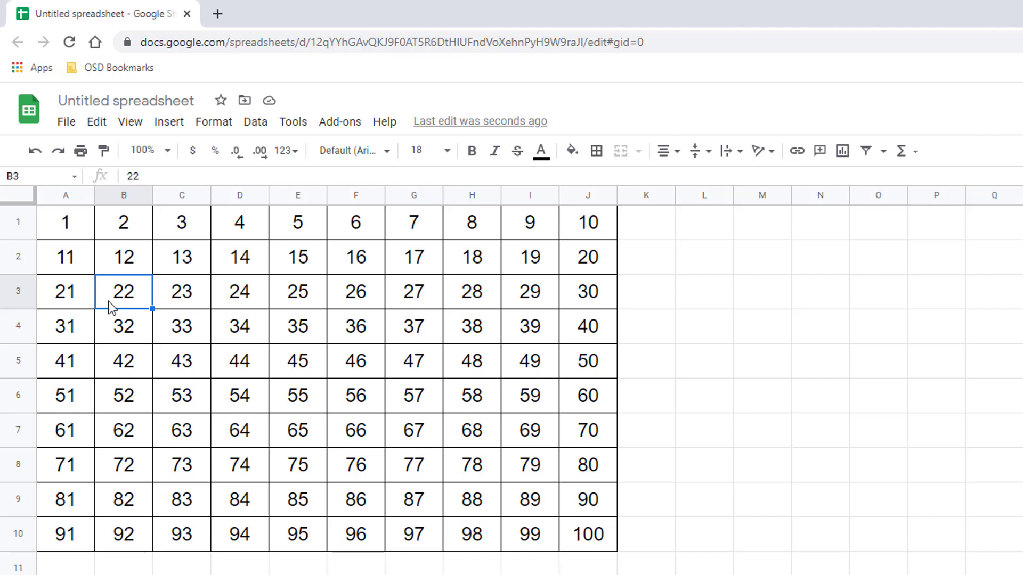
Step: Rename the untitled spreadsheet to 'Hundreds Chart'
{"action": "left_click", "coordinate": [126, 101]}
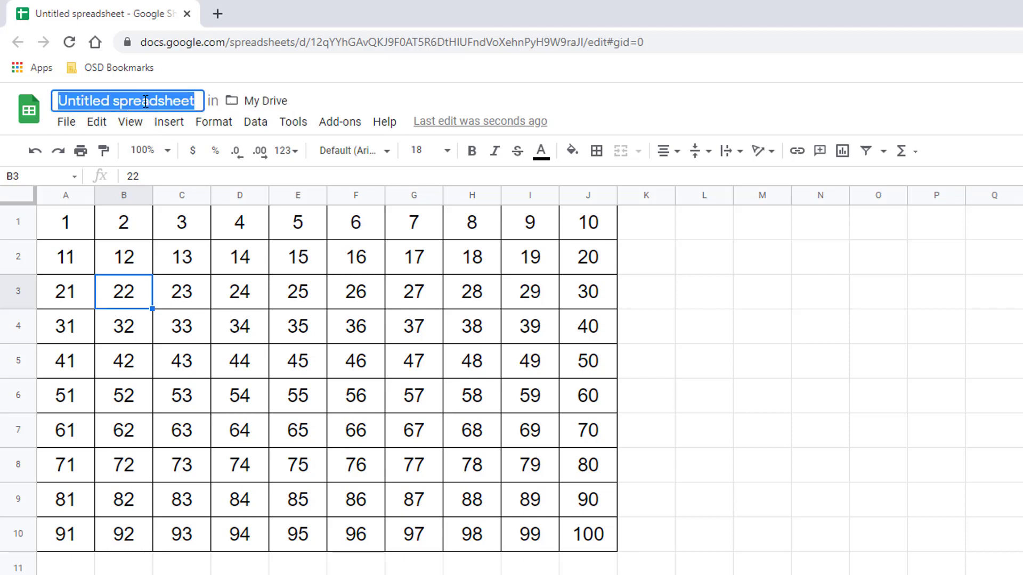
{"action": "type", "text": "Hundreds Chart"}
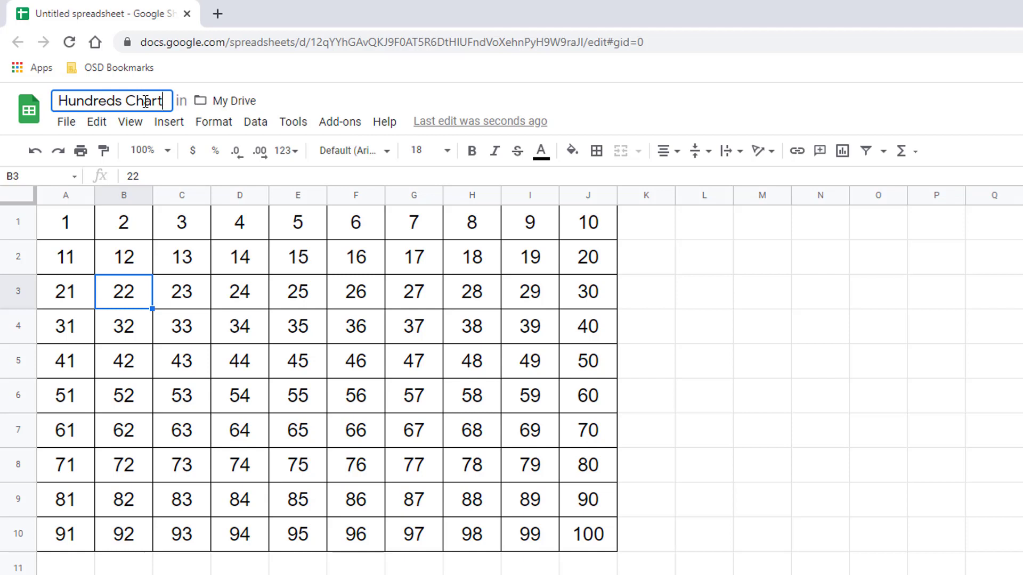
{"action": "left_click", "coordinate": [124, 257]}
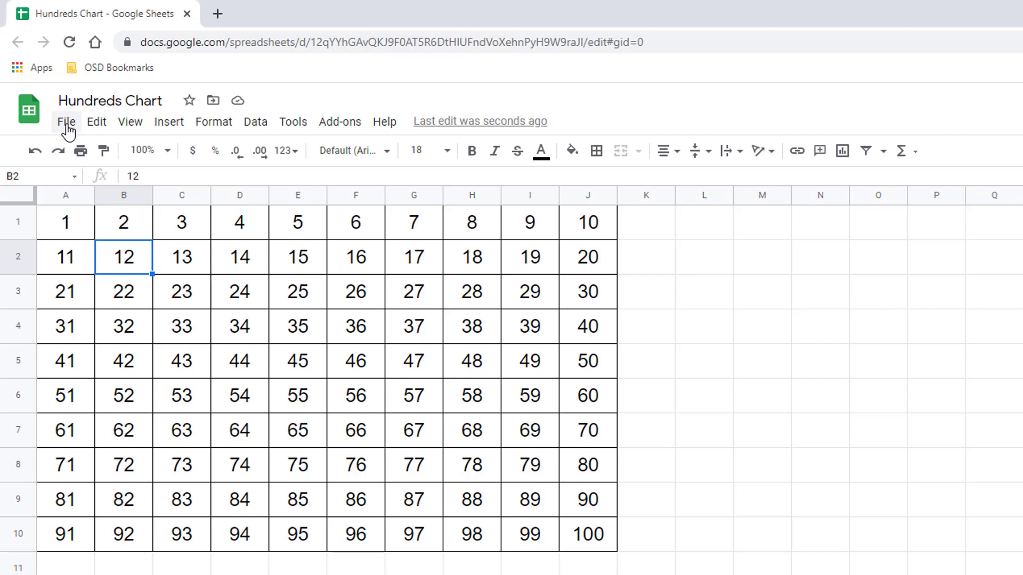
Step: Download the Hundreds Chart sheet as a PDF document (.pdf) via File > Download
{"action": "left_click", "coordinate": [66, 121]}
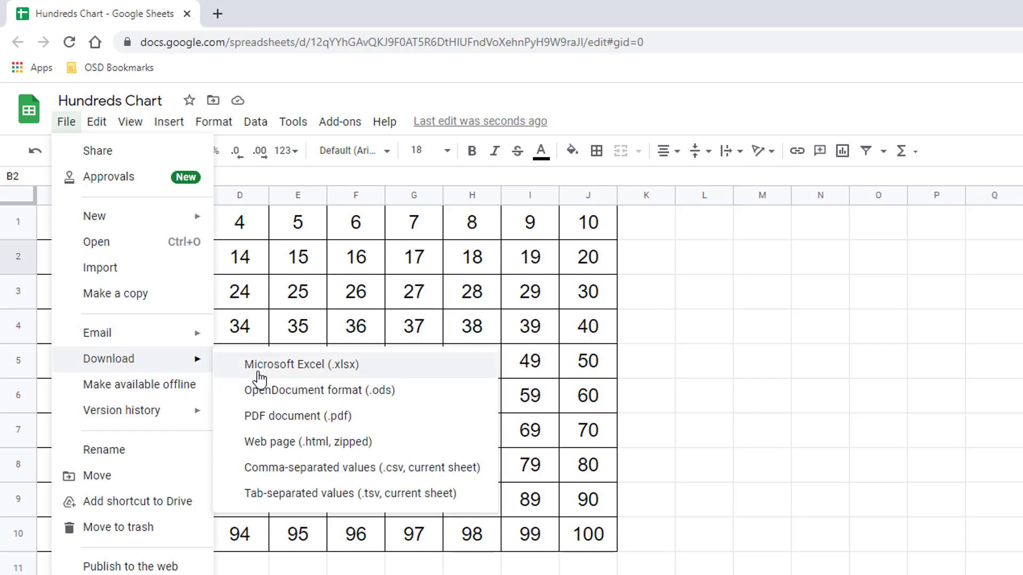
{"action": "mouse_move", "coordinate": [306, 422]}
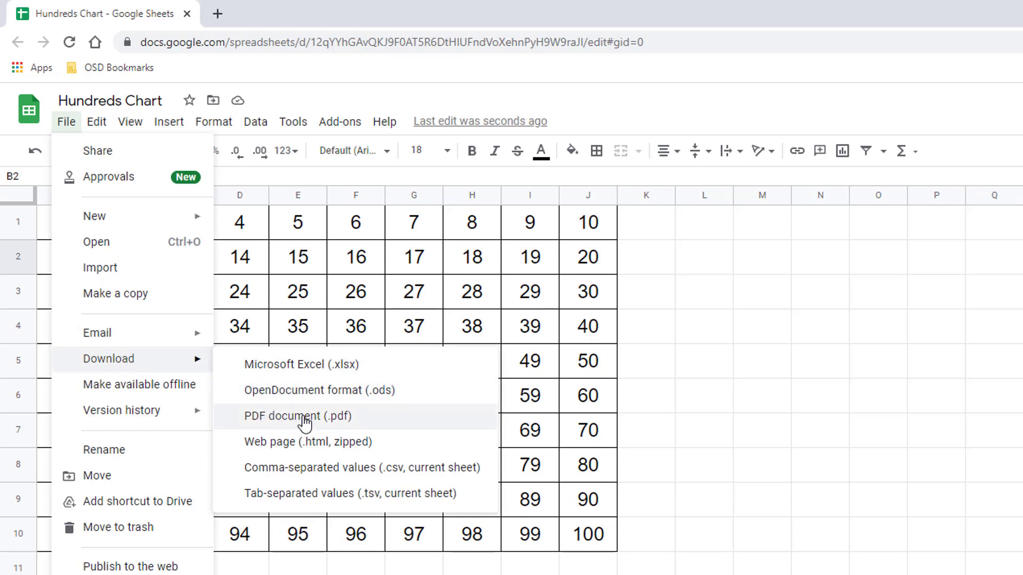
{"action": "left_click", "coordinate": [296, 416]}
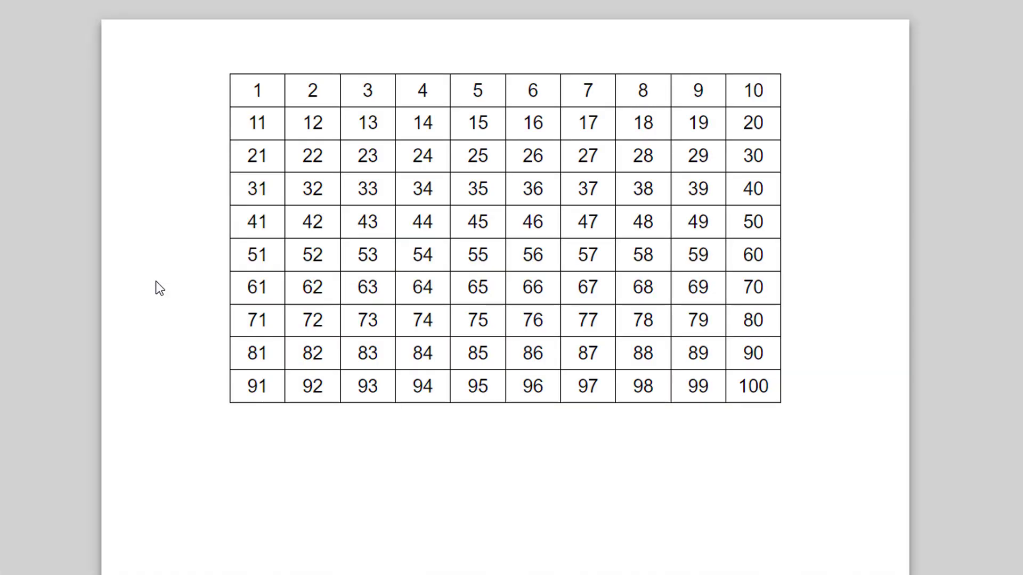